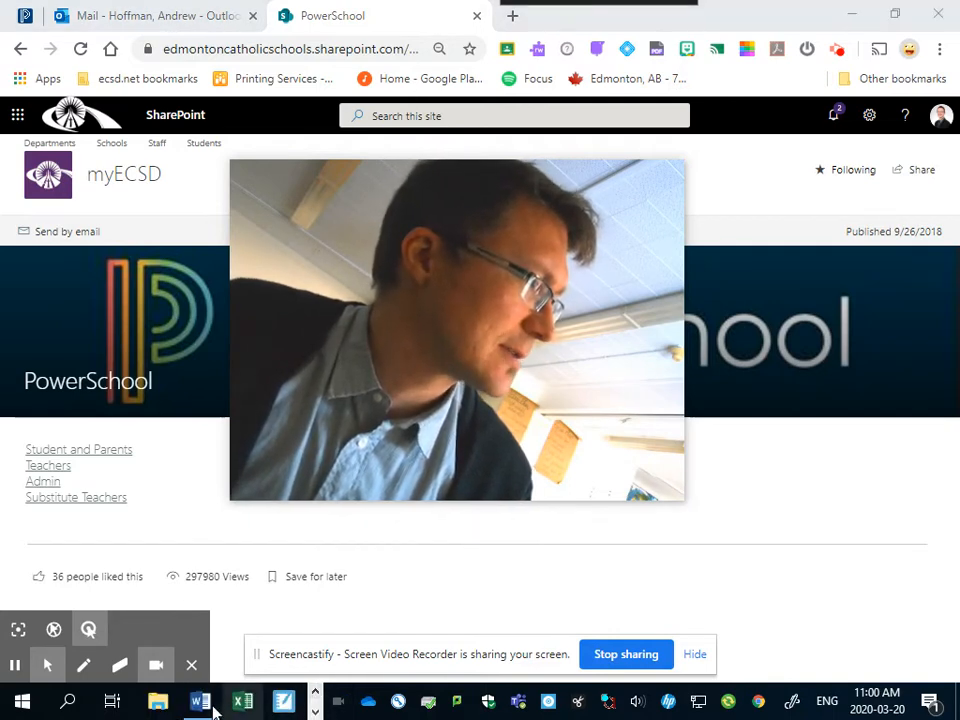
# Step: Switch from the SharePoint browser page to the 'Sample Routine' Word document
pyautogui.click(196, 700)
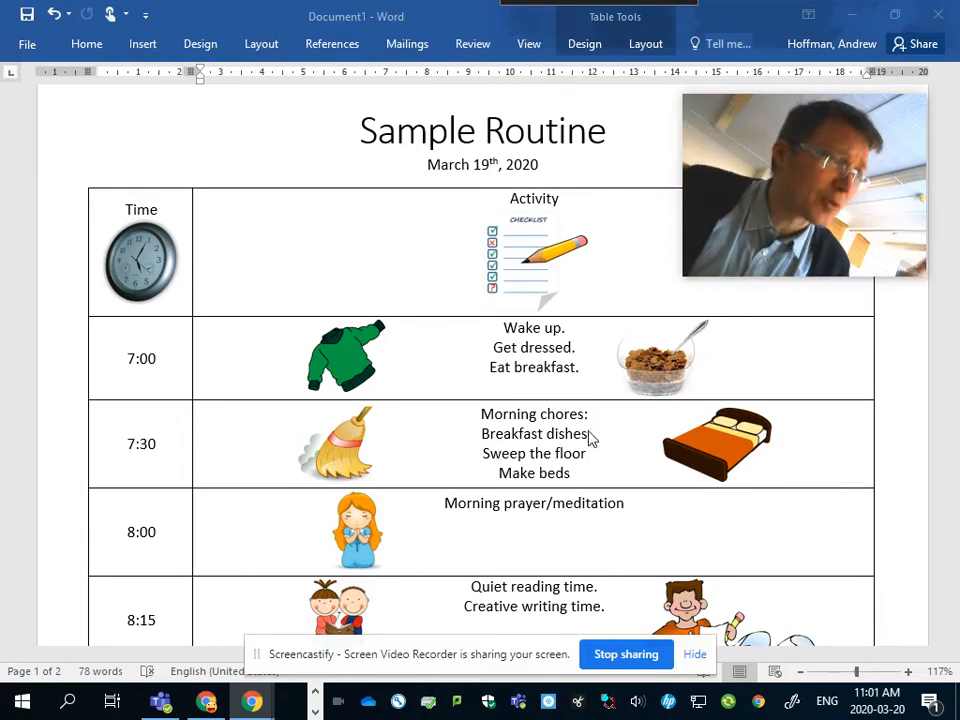
pyautogui.moveTo(586, 476)
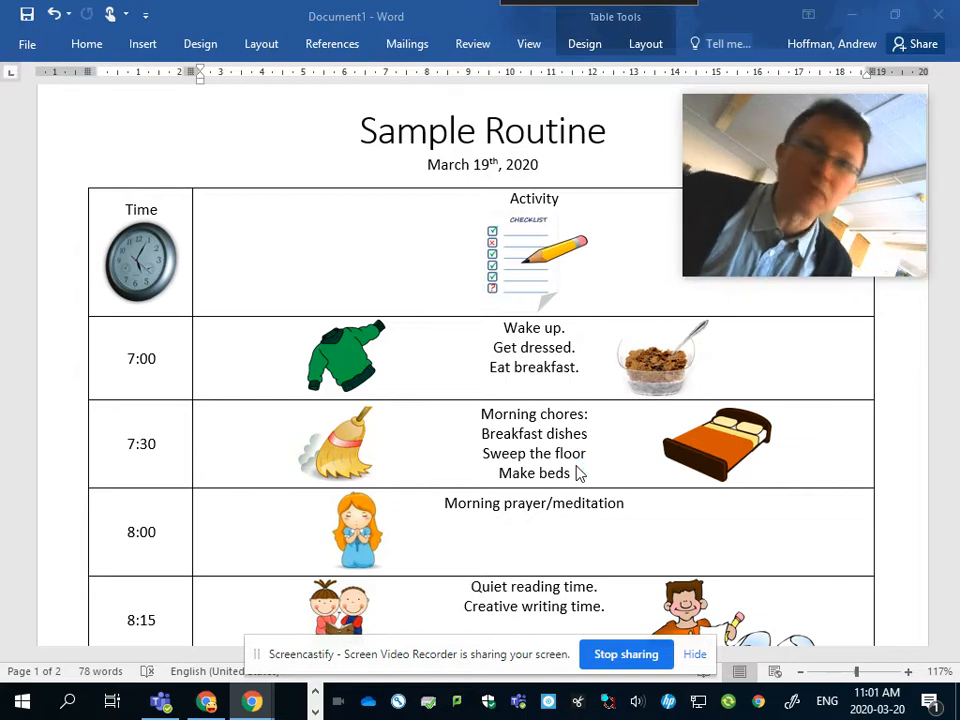
# Step: Scroll to the morning rows, 7:00 wake-up through the 9:30 family walk
pyautogui.scroll(-3)
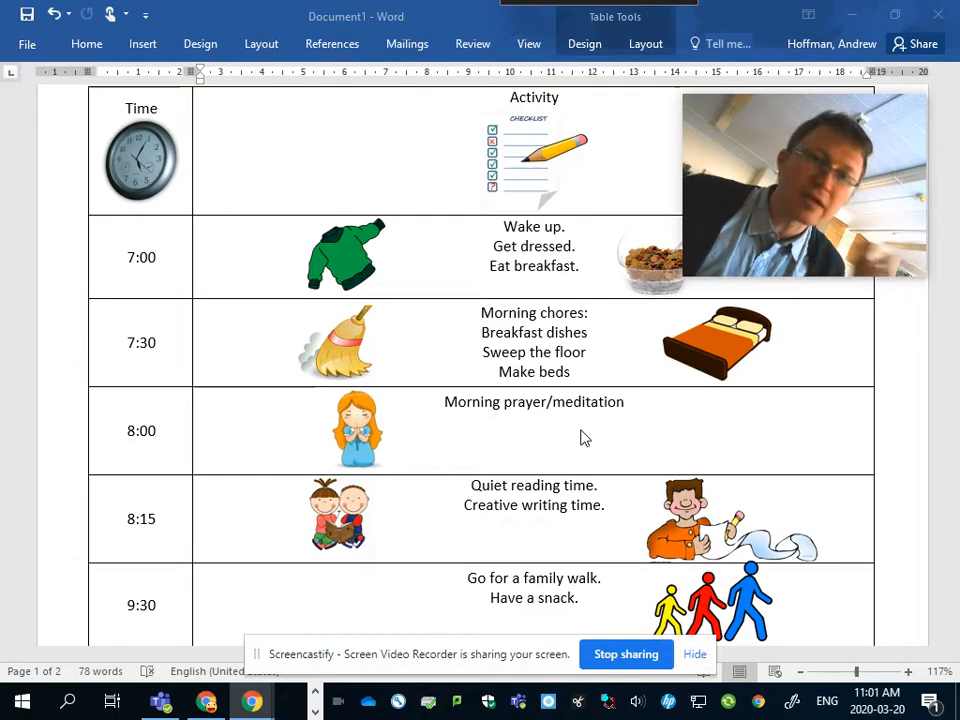
# Step: Scroll to the later morning rows, 10:00 project time and 12:00 lunch
pyautogui.scroll(-3)
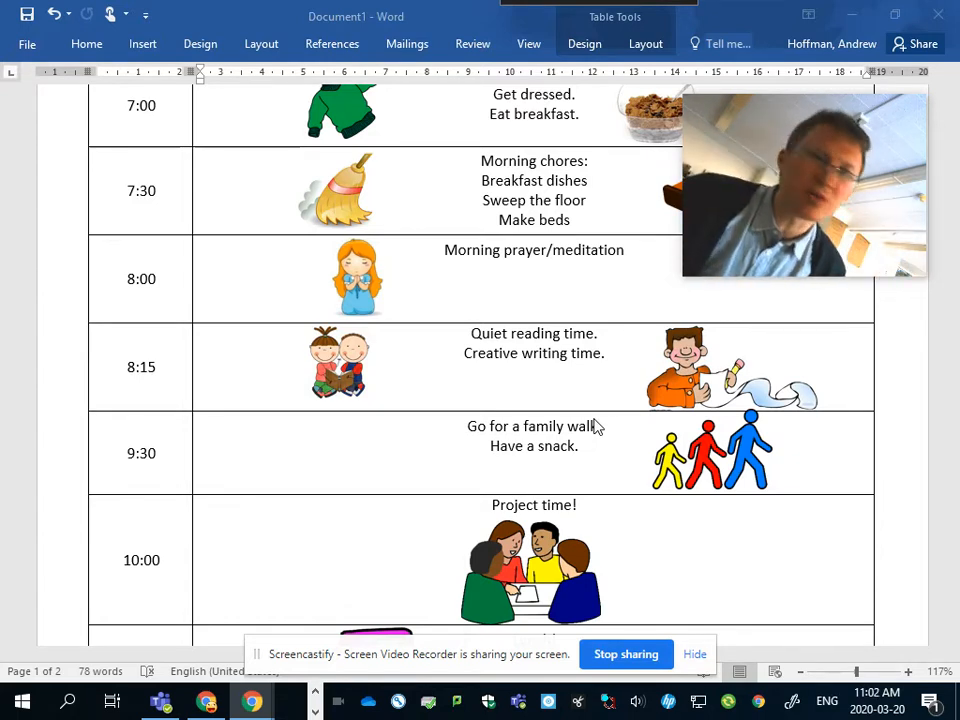
pyautogui.moveTo(580, 424)
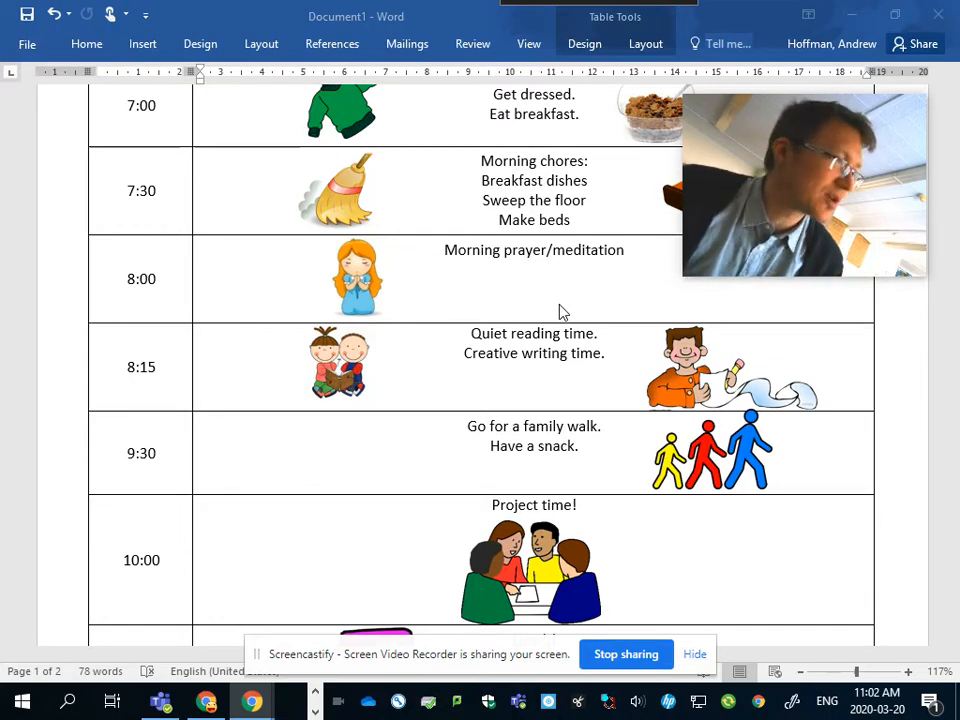
pyautogui.scroll(-3)
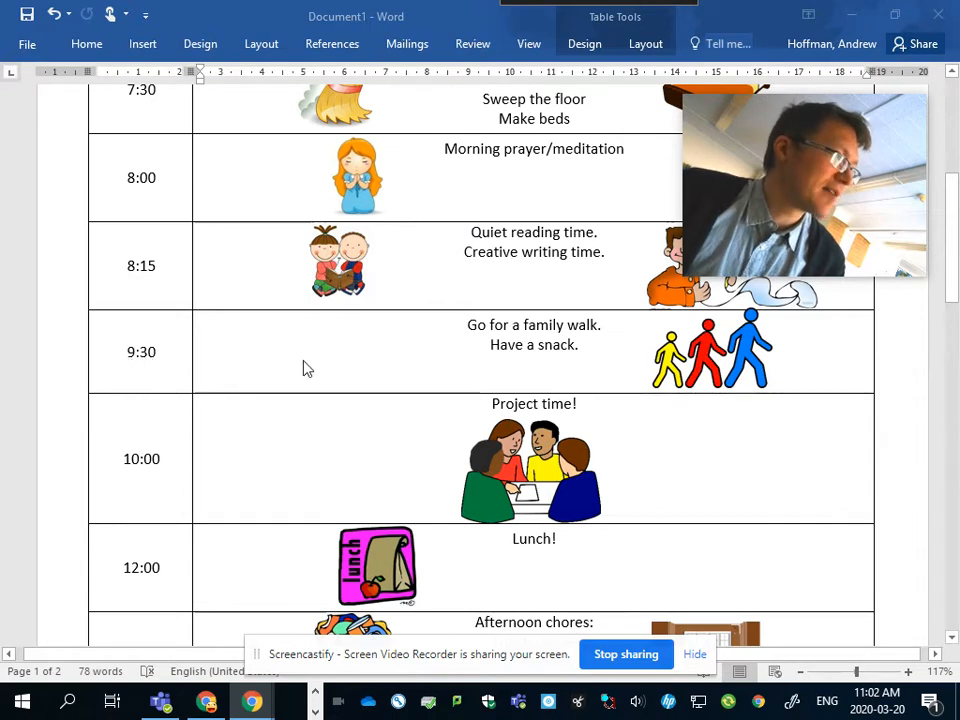
pyautogui.moveTo(532, 364)
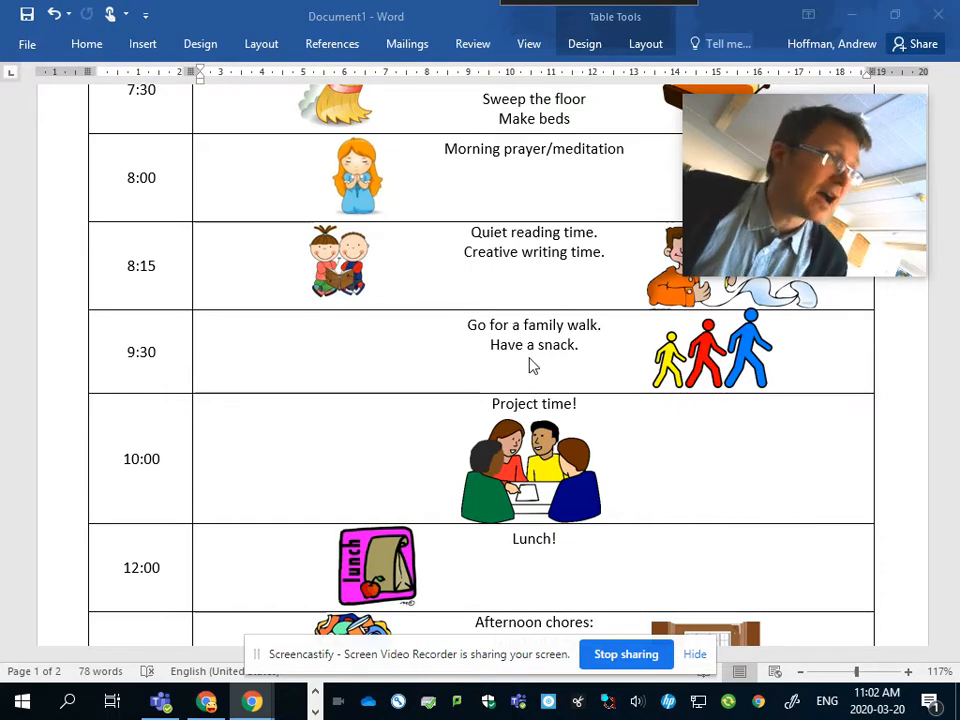
# Step: Scroll onto page two showing 1:00 fitness, 1:30 reading, 2:00 crafts and 3:00 free time
pyautogui.scroll(-3)
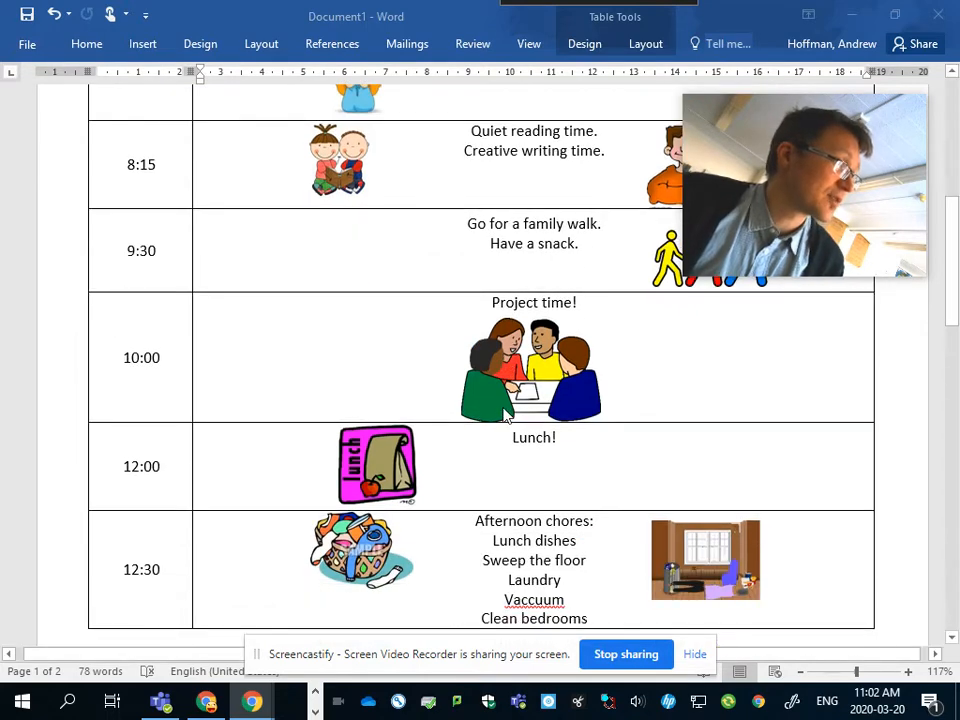
pyautogui.moveTo(150, 386)
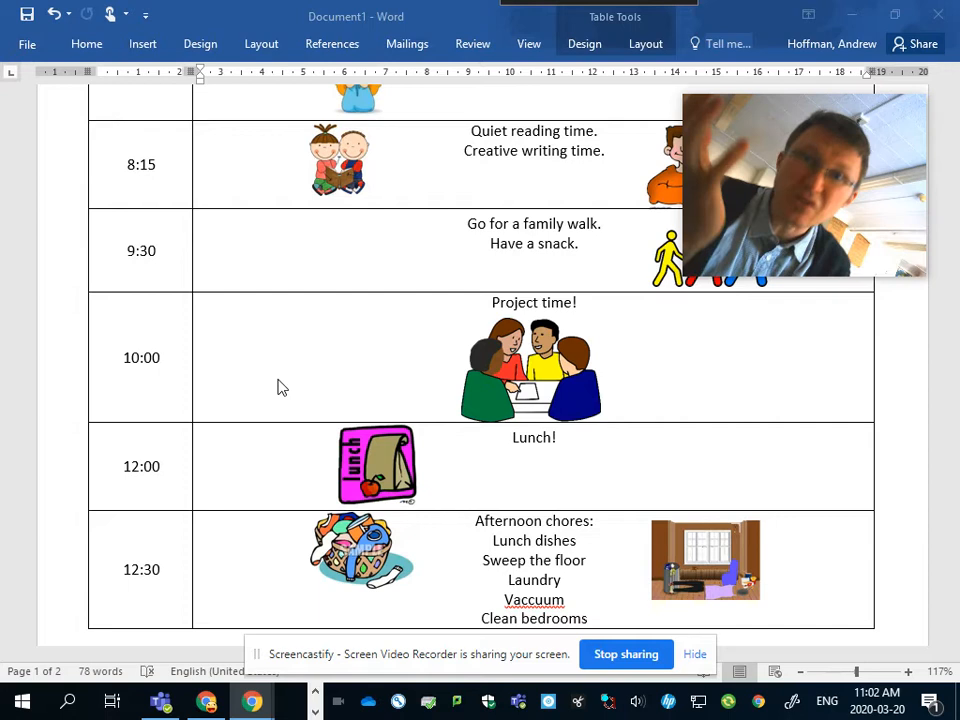
pyautogui.scroll(-3)
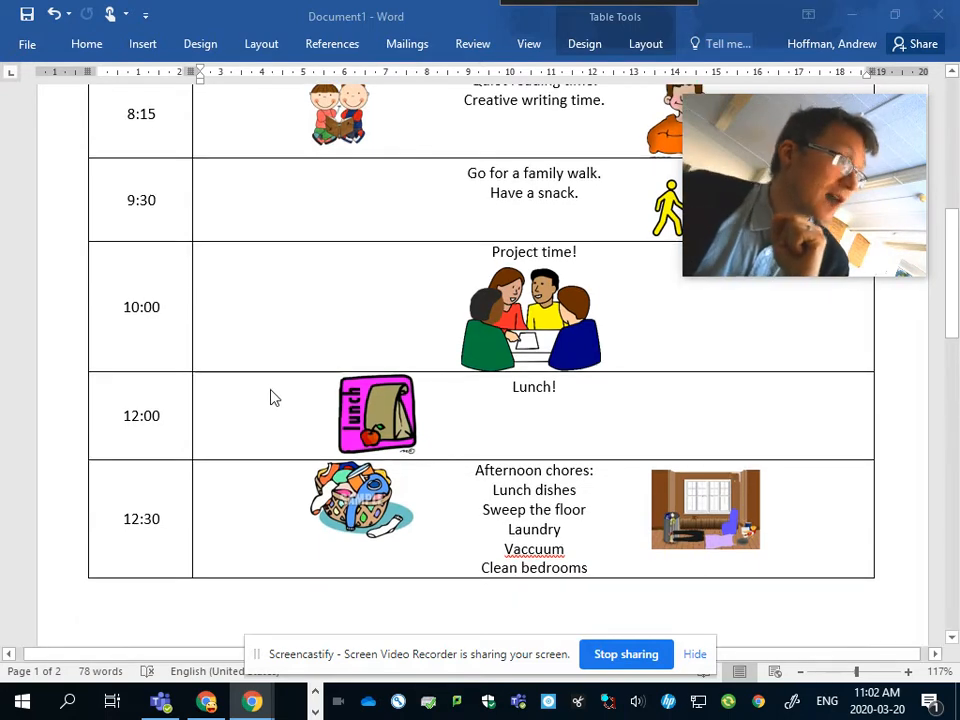
pyautogui.scroll(-3)
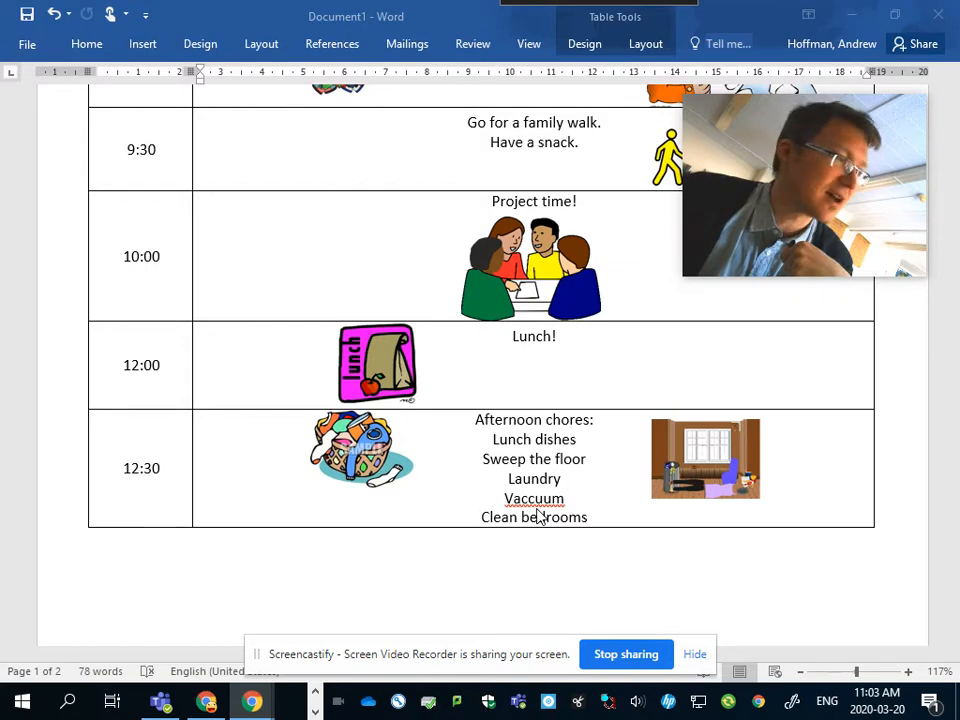
pyautogui.scroll(-3)
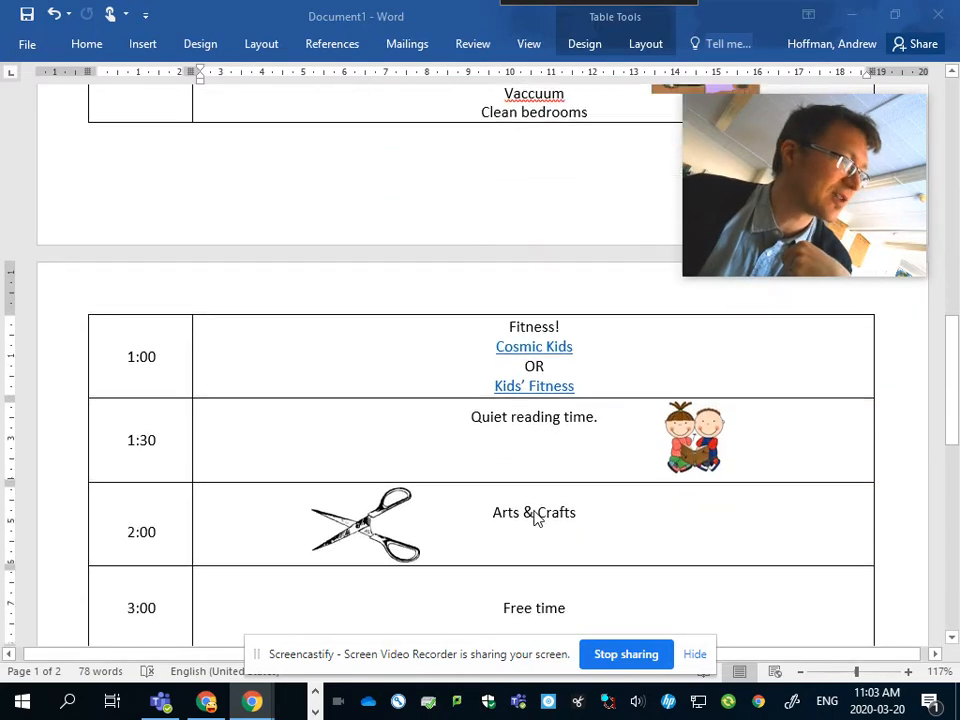
pyautogui.scroll(-3)
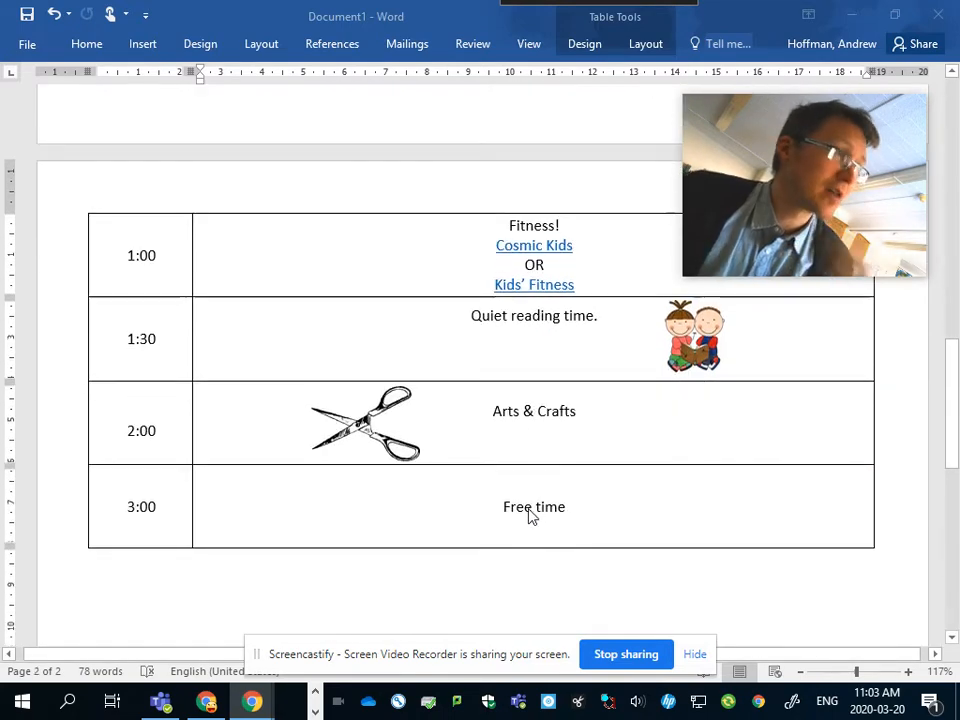